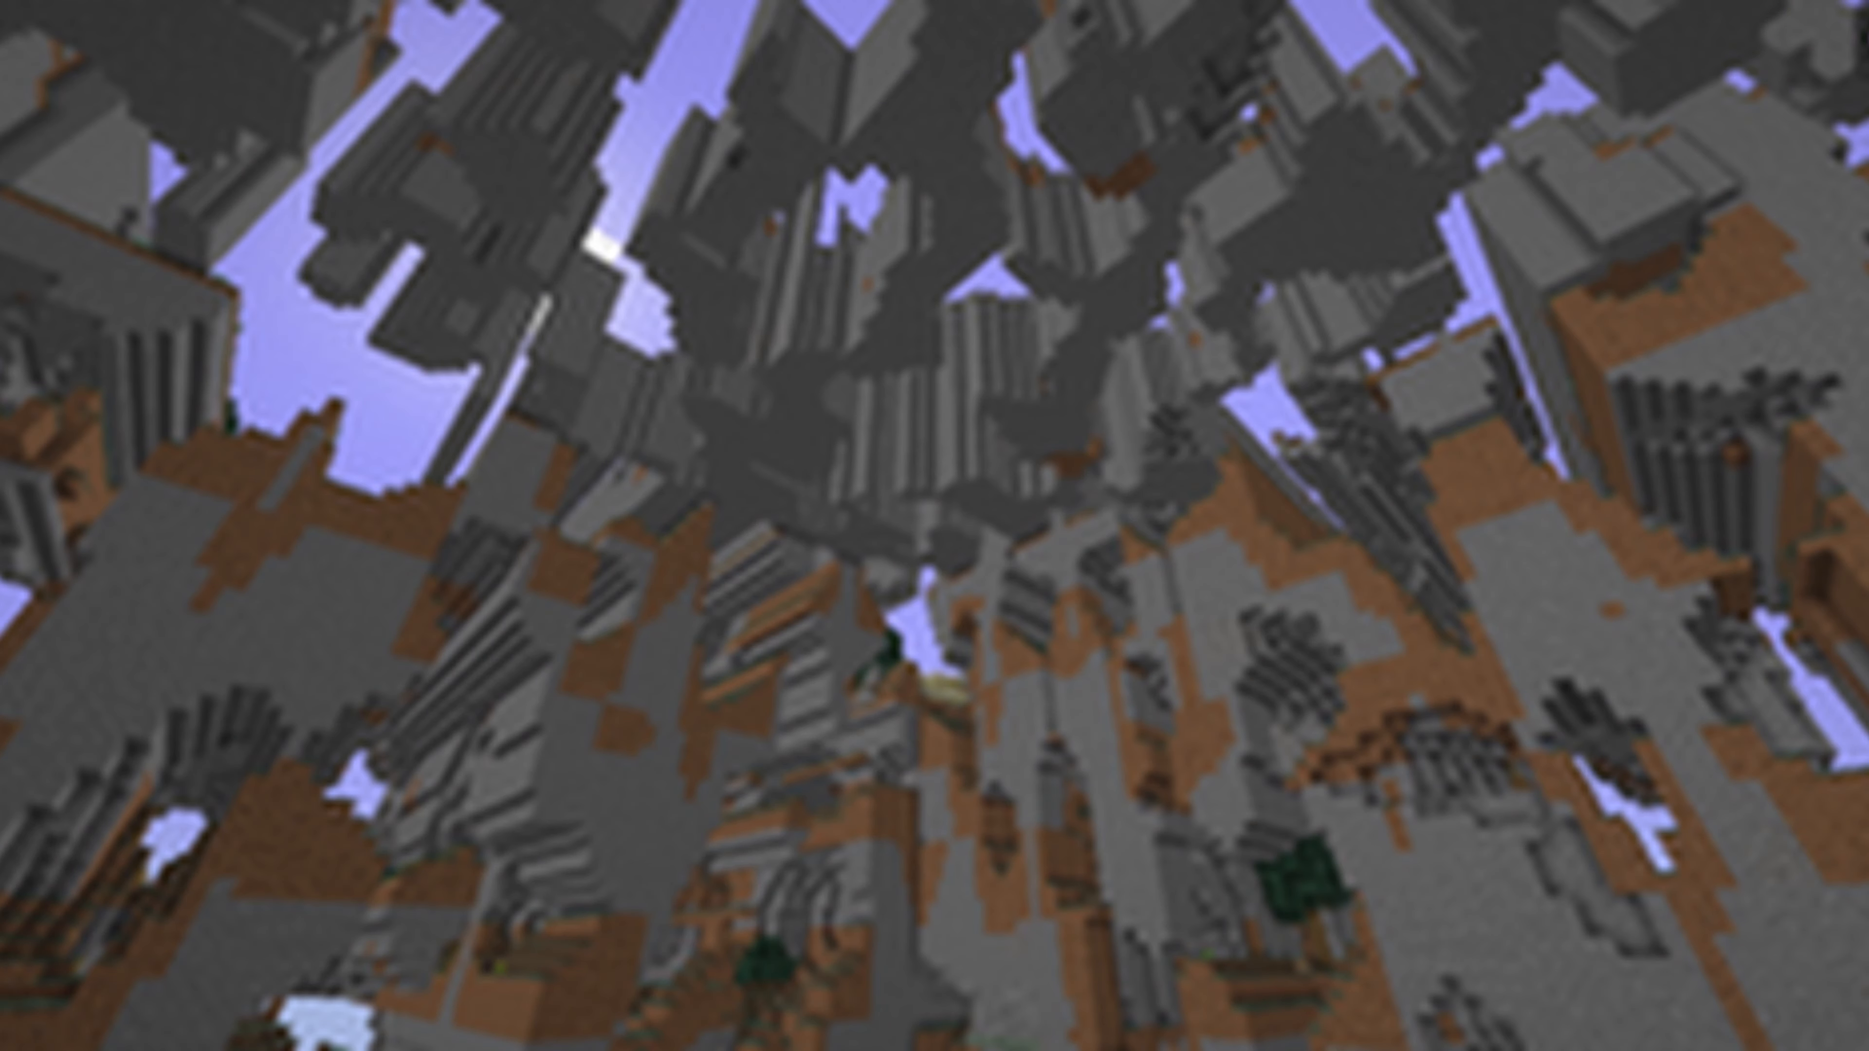
key(F3)
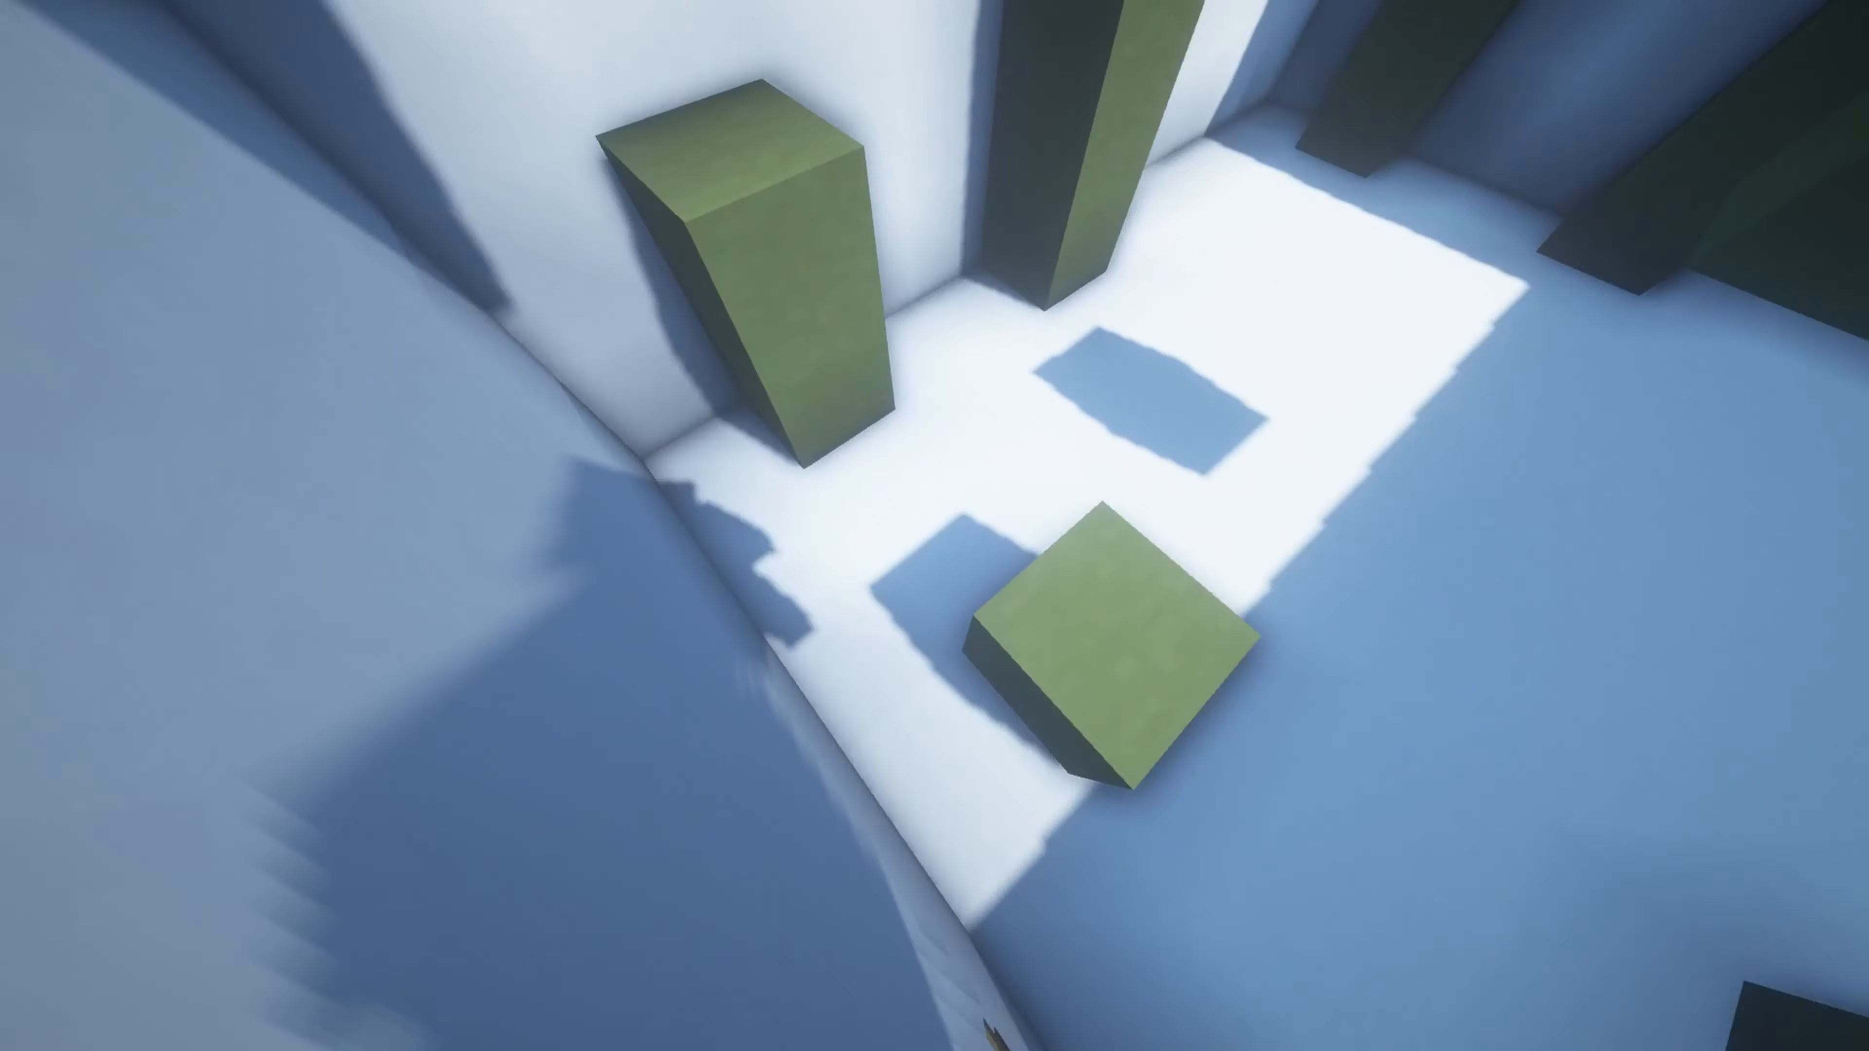
mouse_move(935, 525)
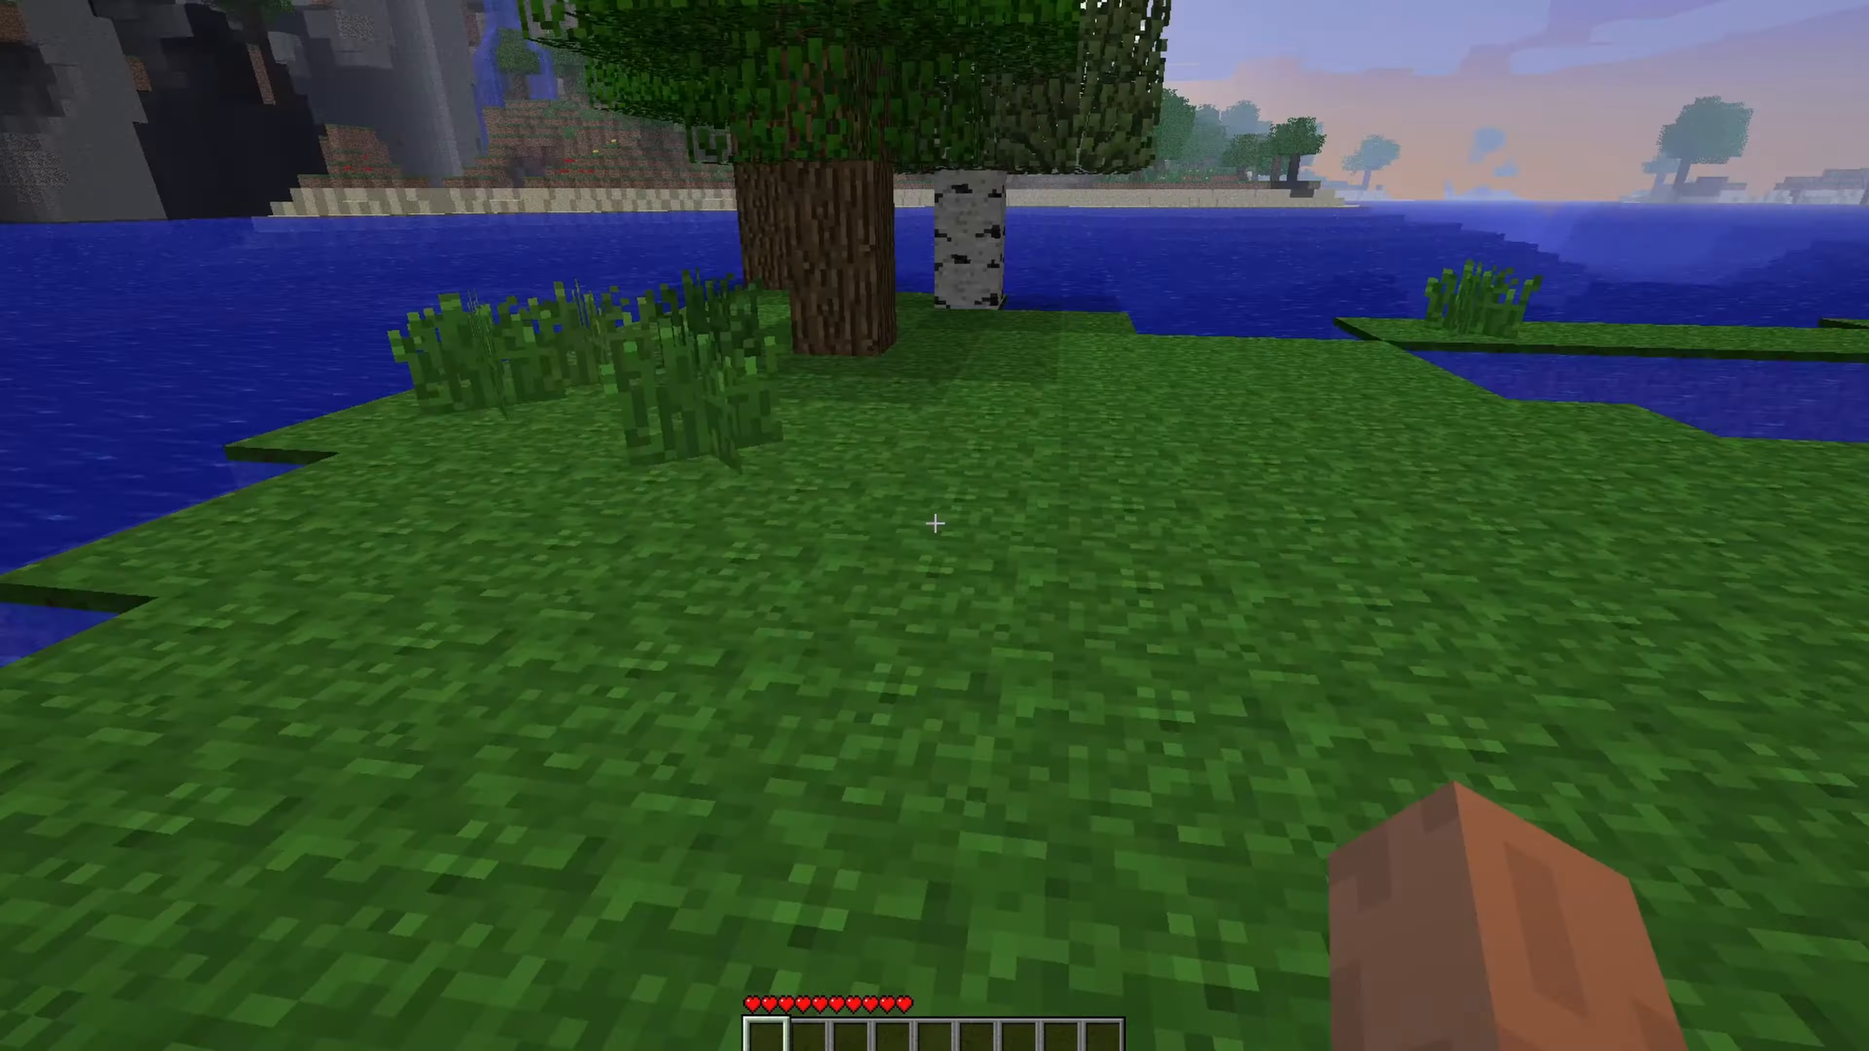
mouse_move(935, 524)
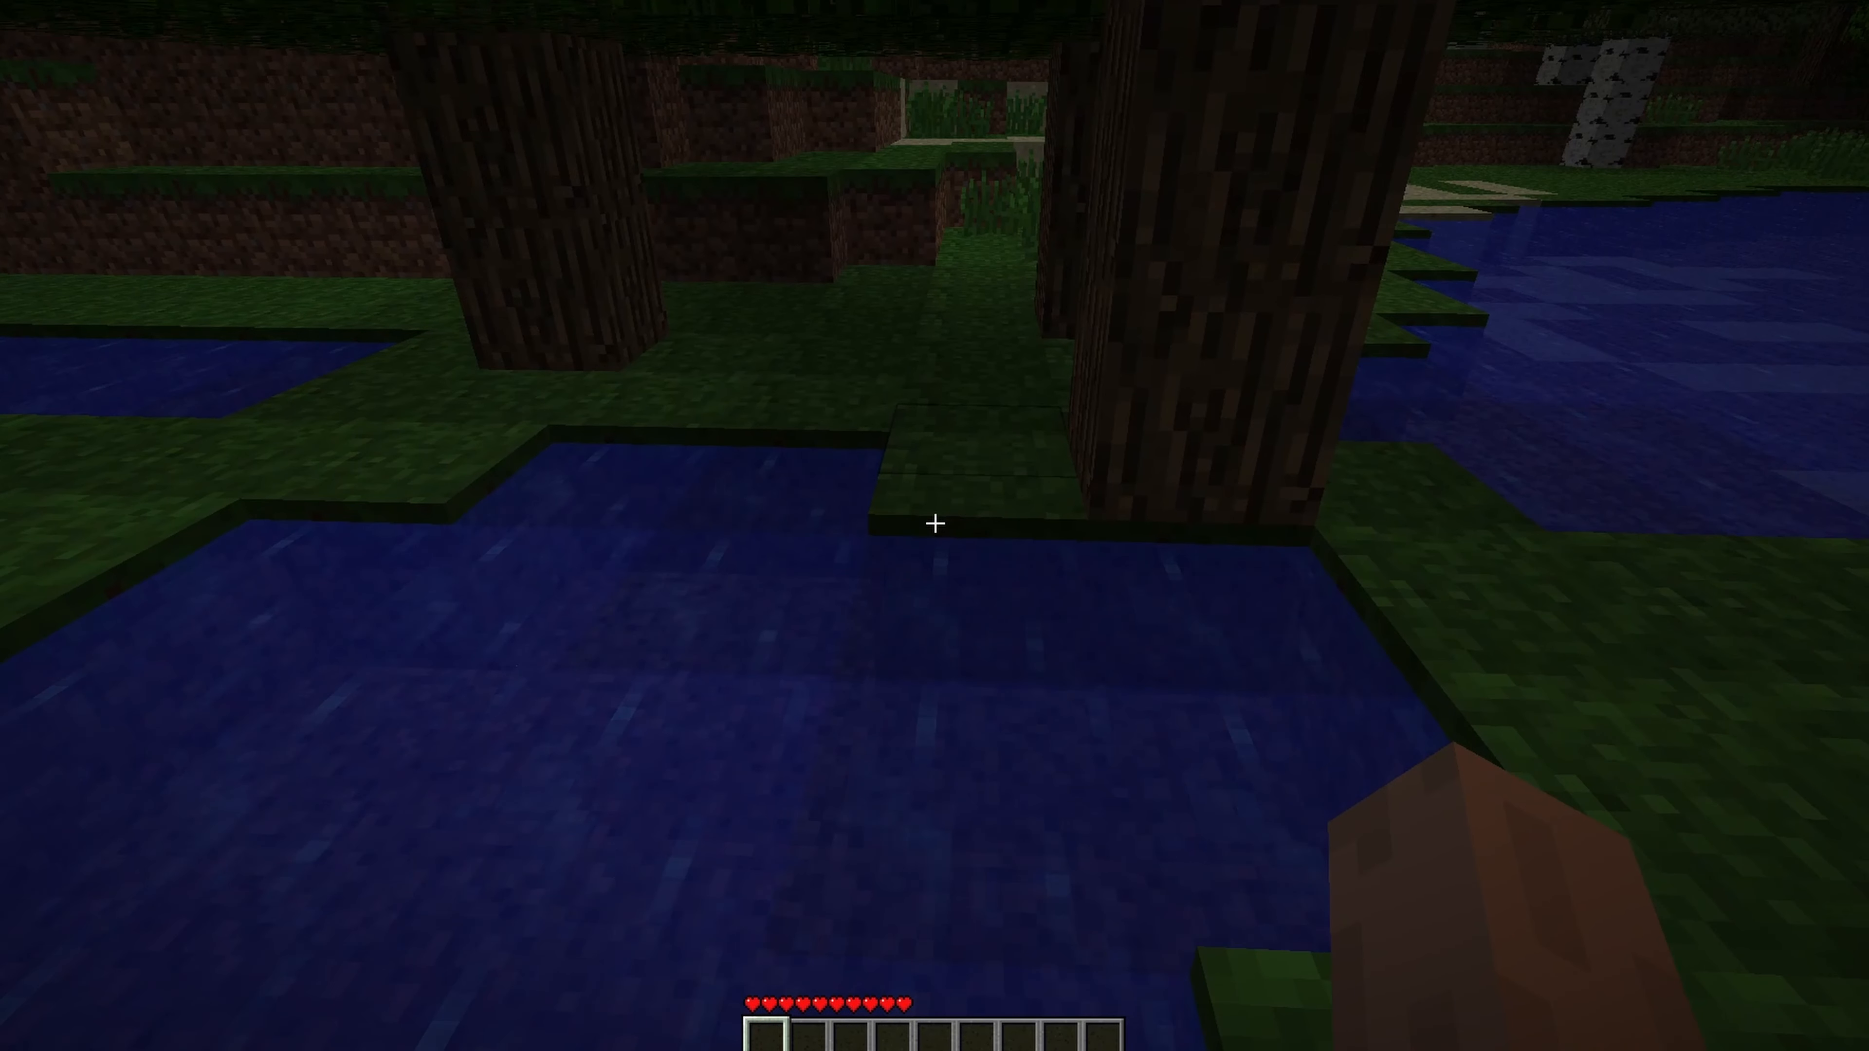
mouse_move(934, 524)
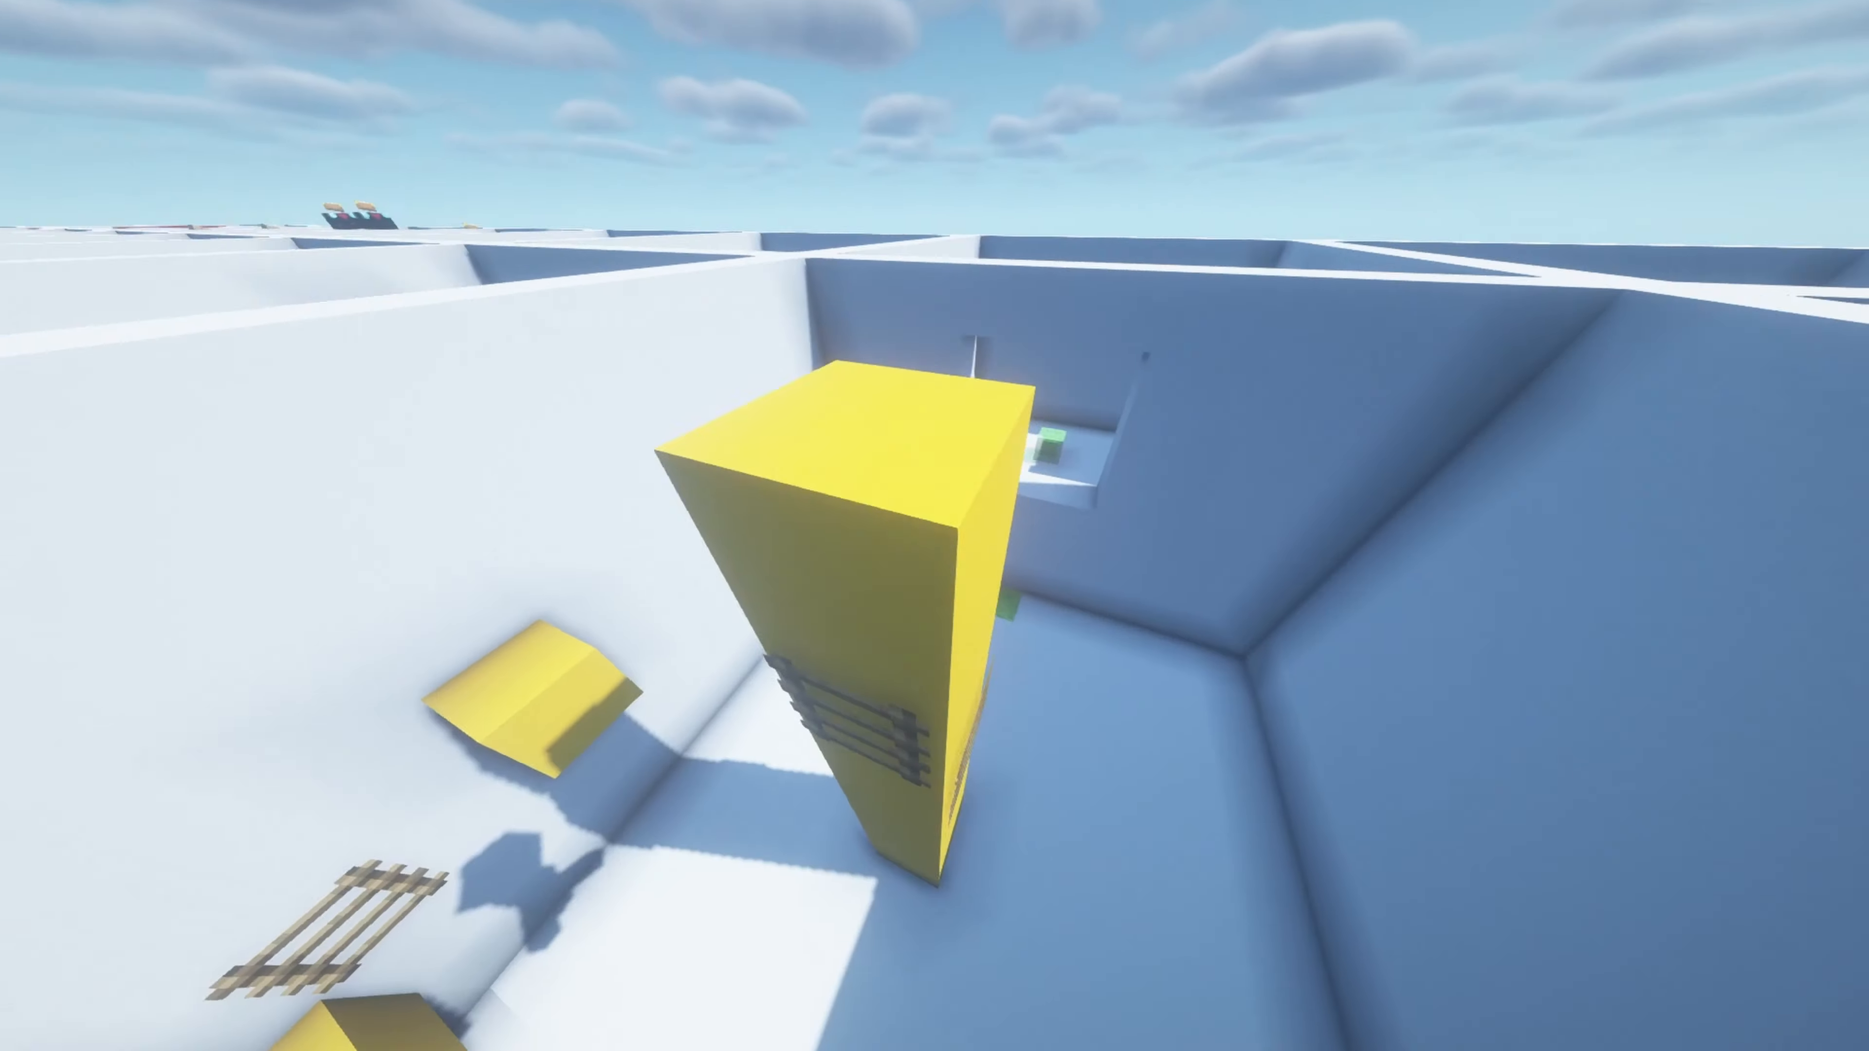
mouse_move(934, 526)
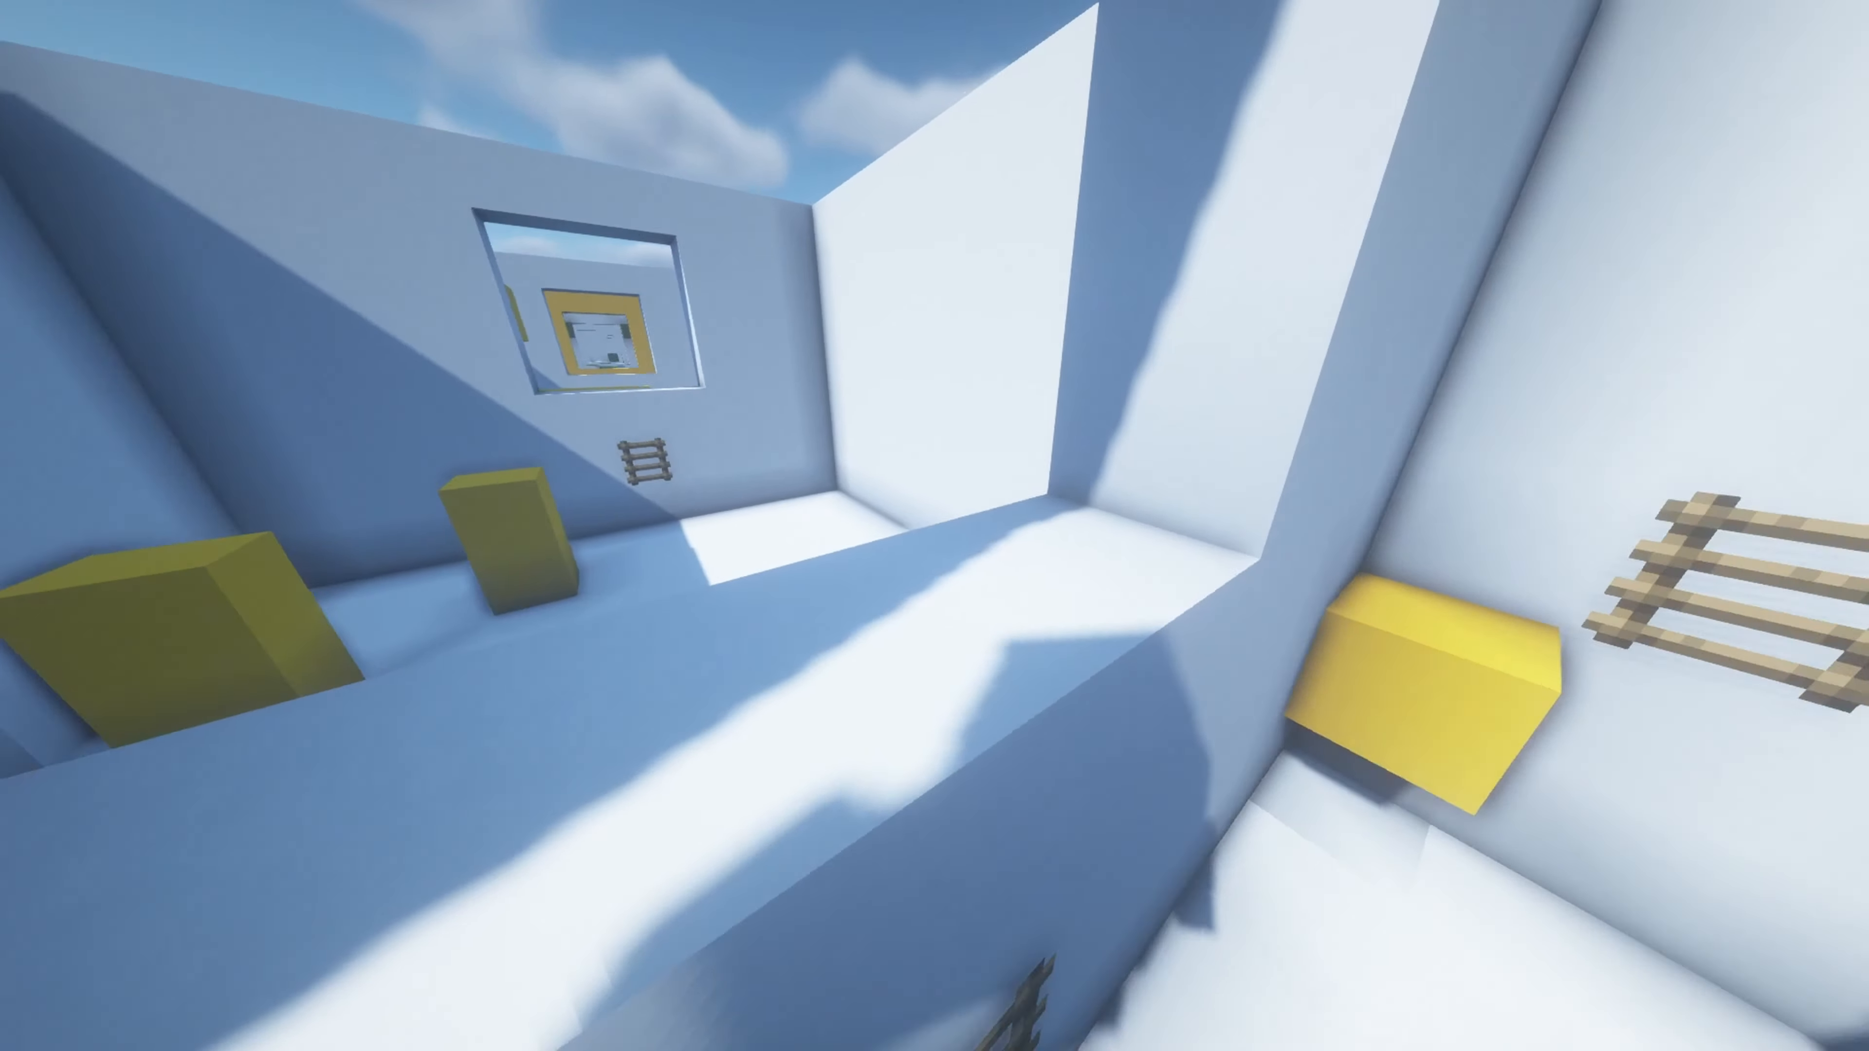